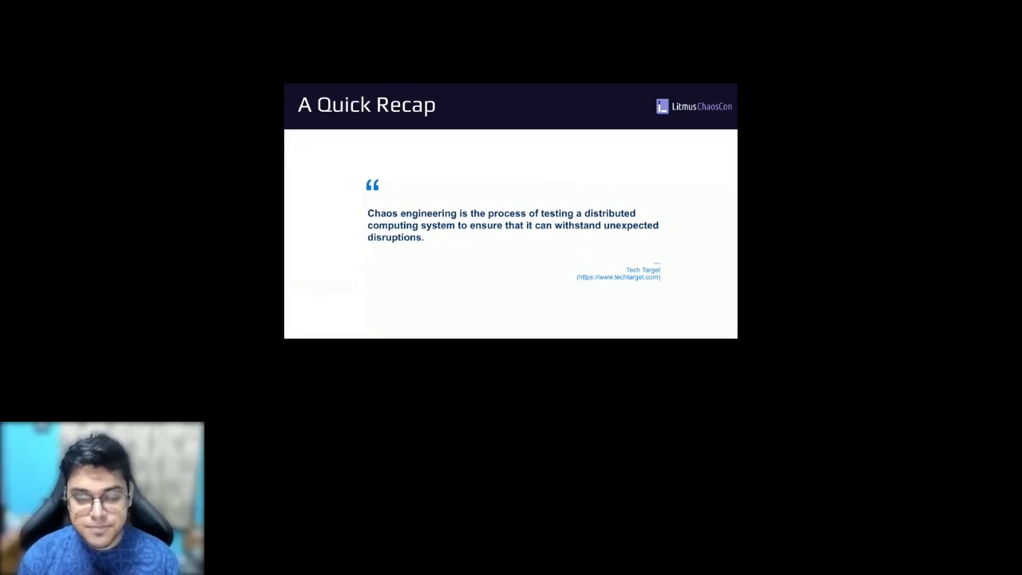
Step: Advance past the Hypothesis 1 slide to the Bulk Data Upload slide introducing Hypothesis 2
{"action": "key", "text": "right"}
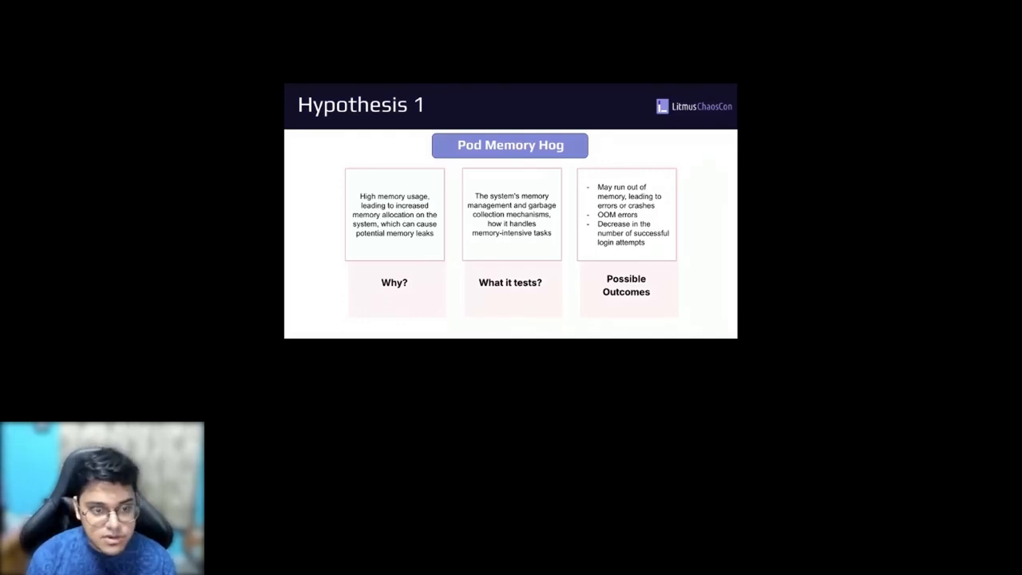
{"action": "key", "text": "Right"}
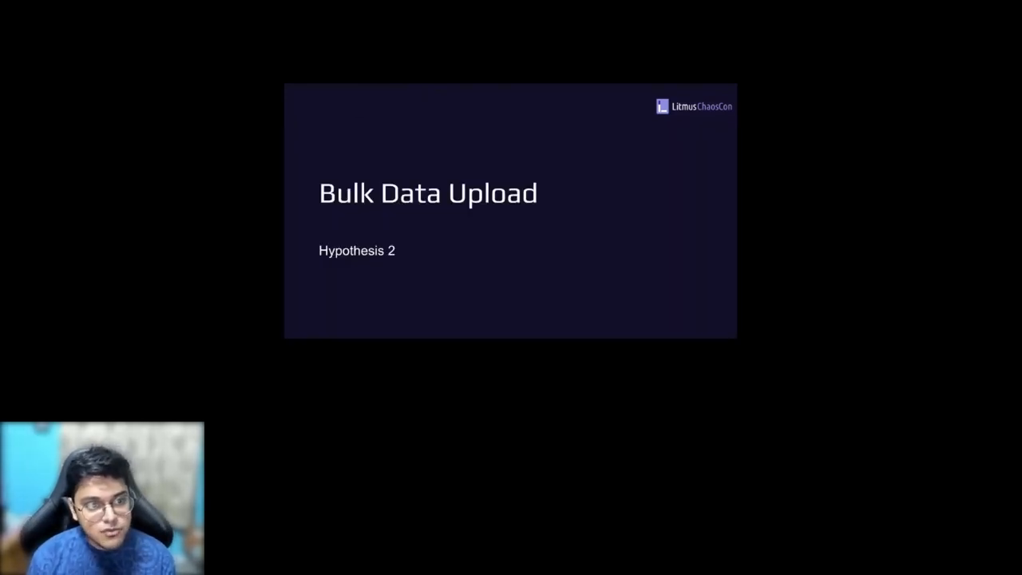
{"action": "key", "text": "Right"}
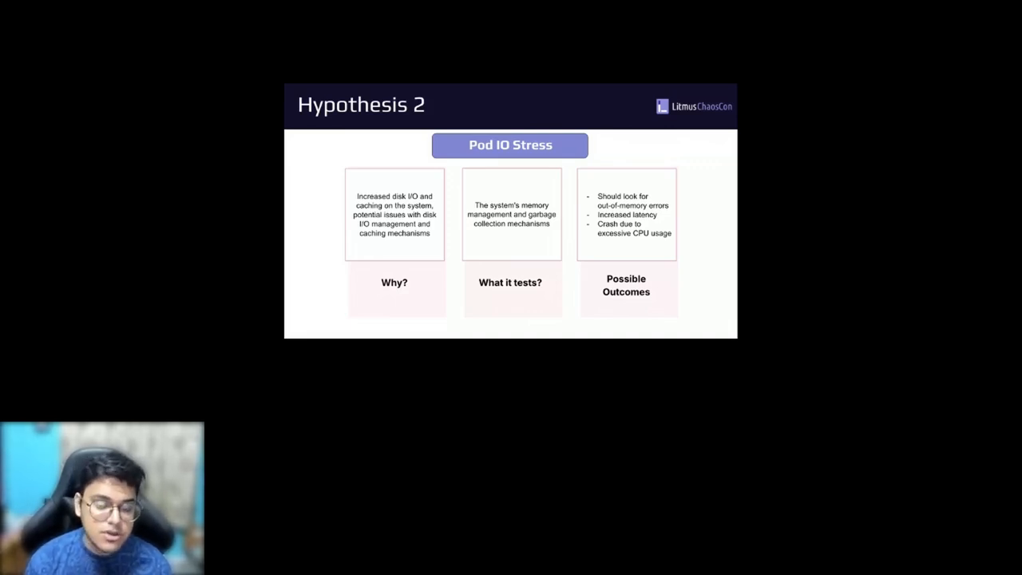
Step: Move from the Pod IO Stress slide to the custom-requirements slide on litmus-go and SDK
{"action": "key", "text": "right"}
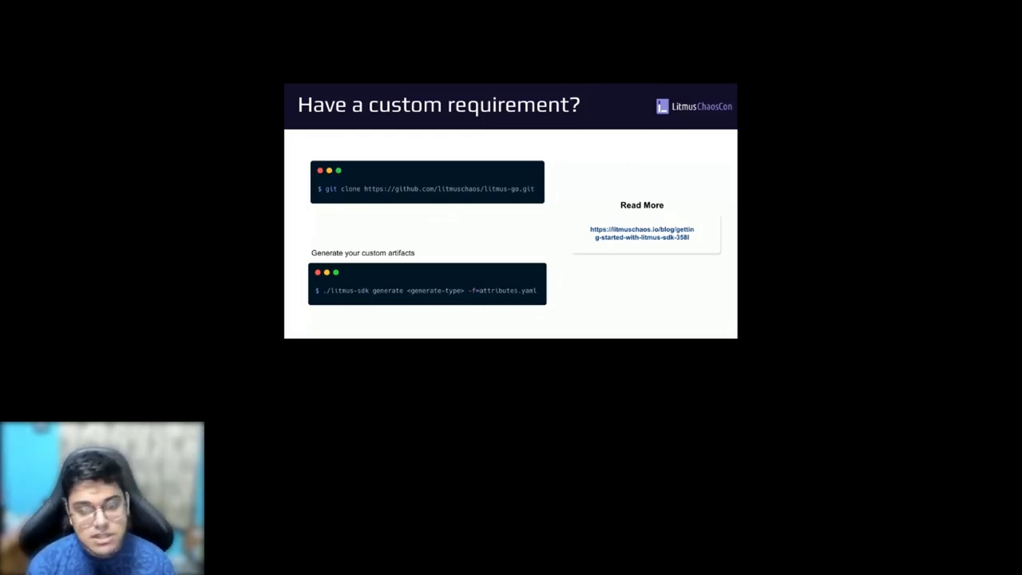
Step: Advance to the closing Thank You slide with follow and contact handles
{"action": "key", "text": "Right"}
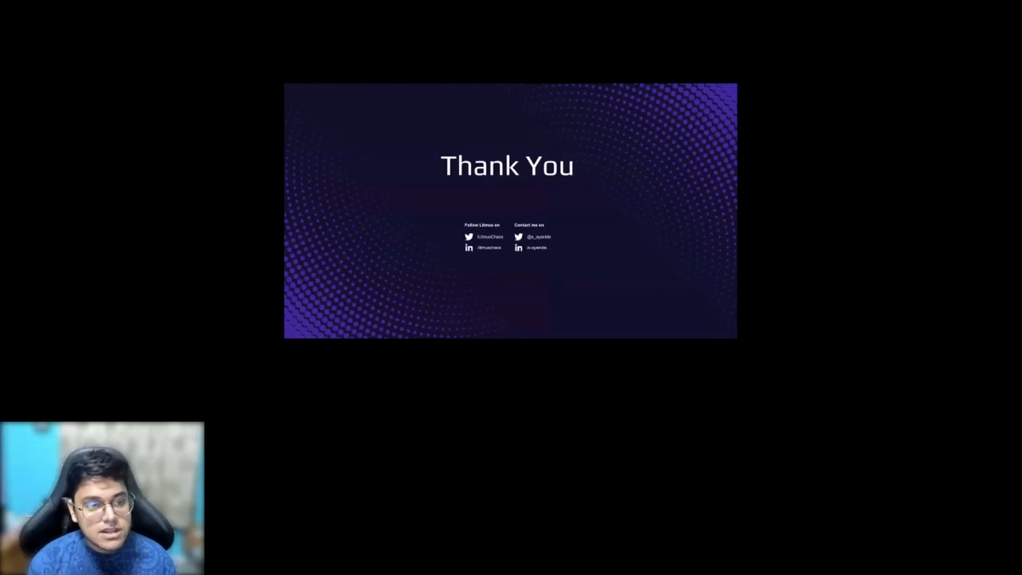